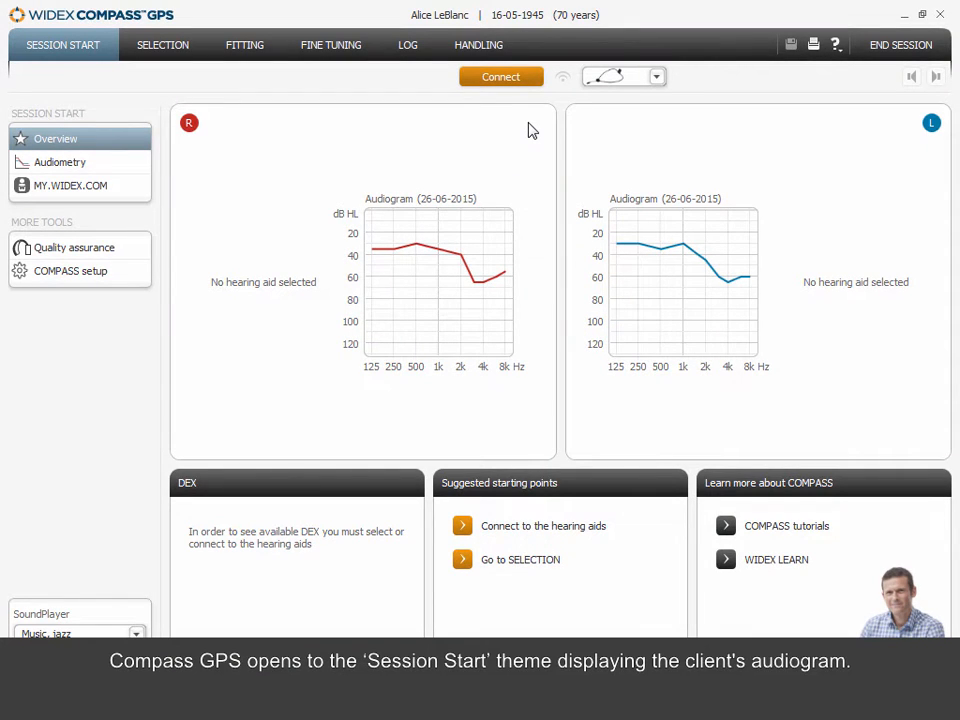
mouse_move(520, 84)
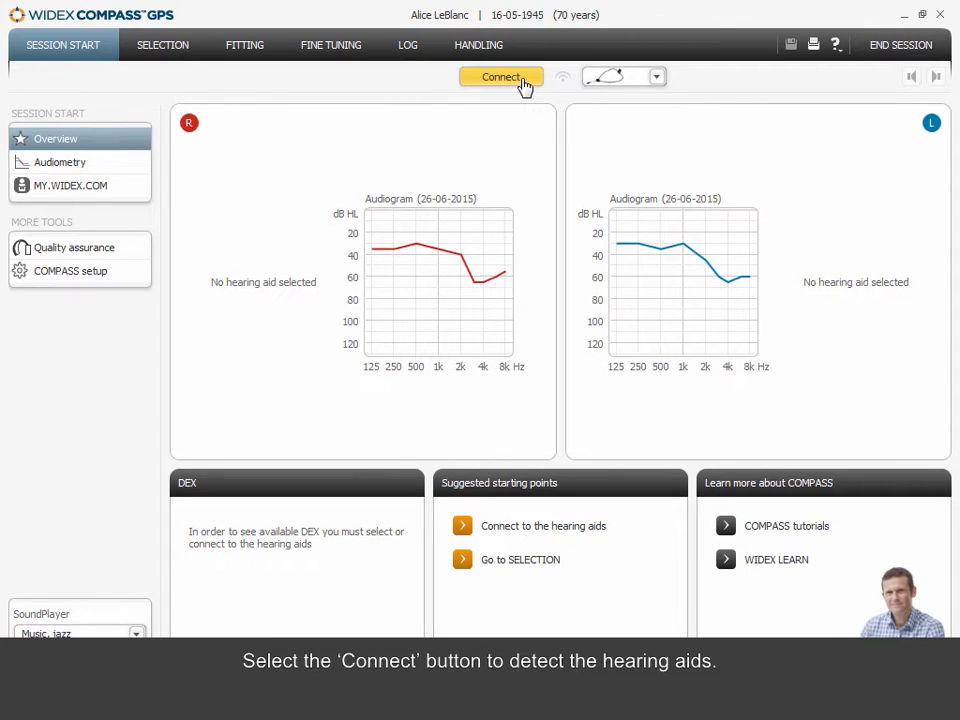
- Connect to detect the client's hearing aids from the session overview
click(500, 76)
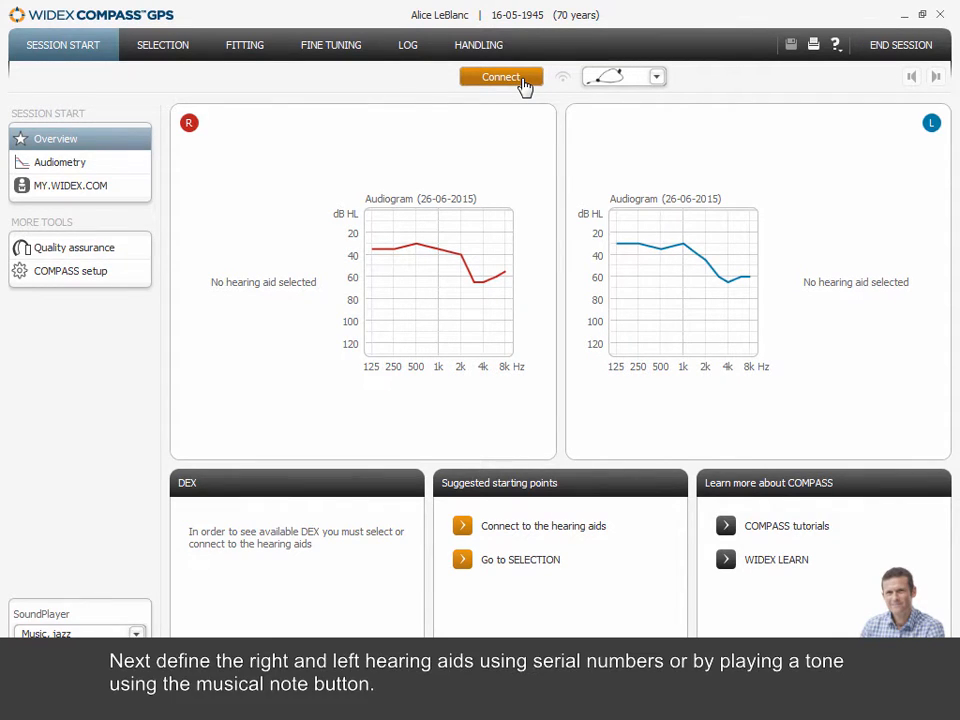
click(500, 76)
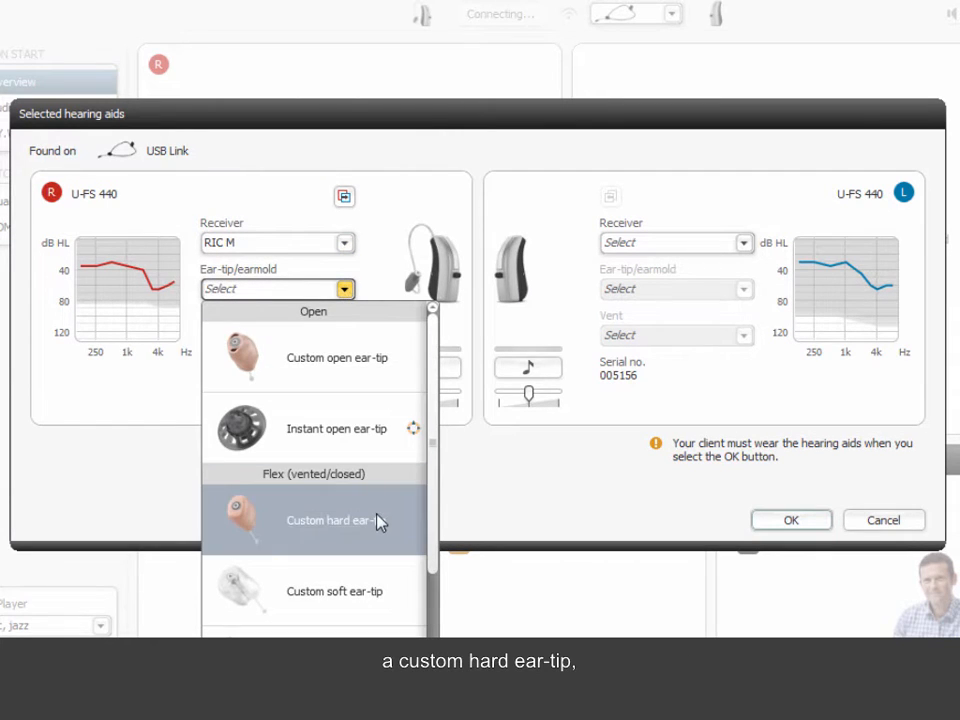
- Choose a custom hard ear-tip for the right aid and copy its options to the left aid
click(336, 520)
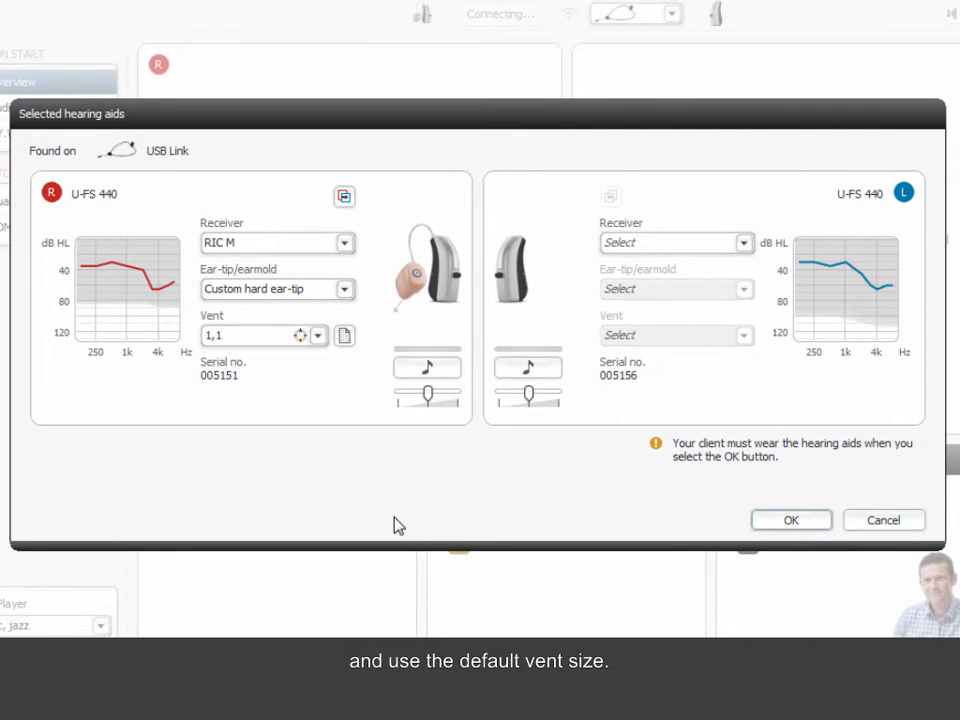
mouse_move(382, 214)
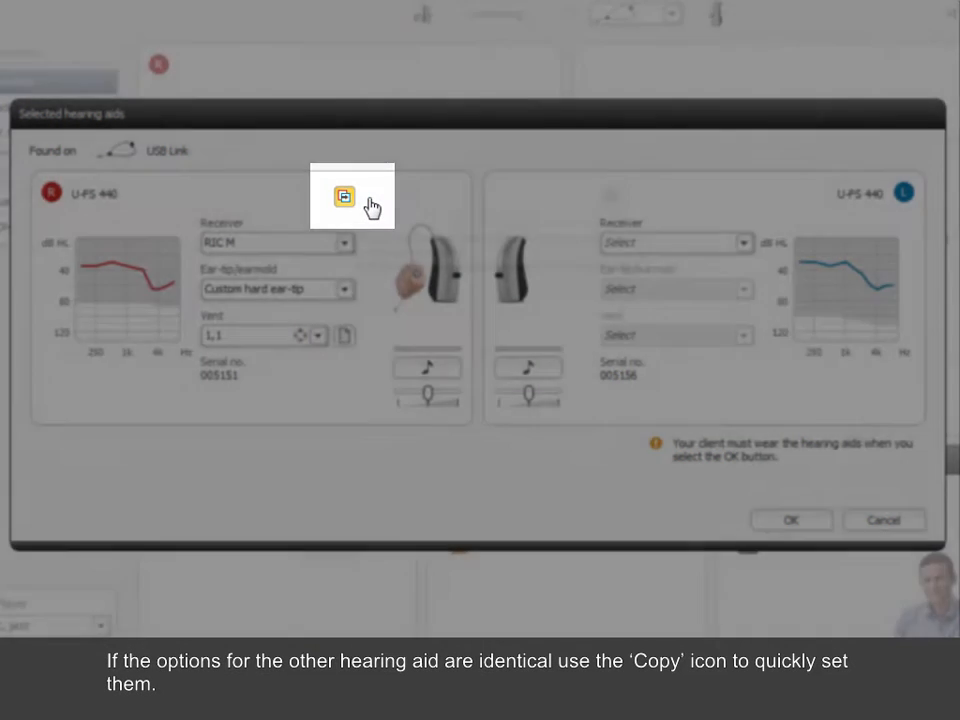
click(344, 196)
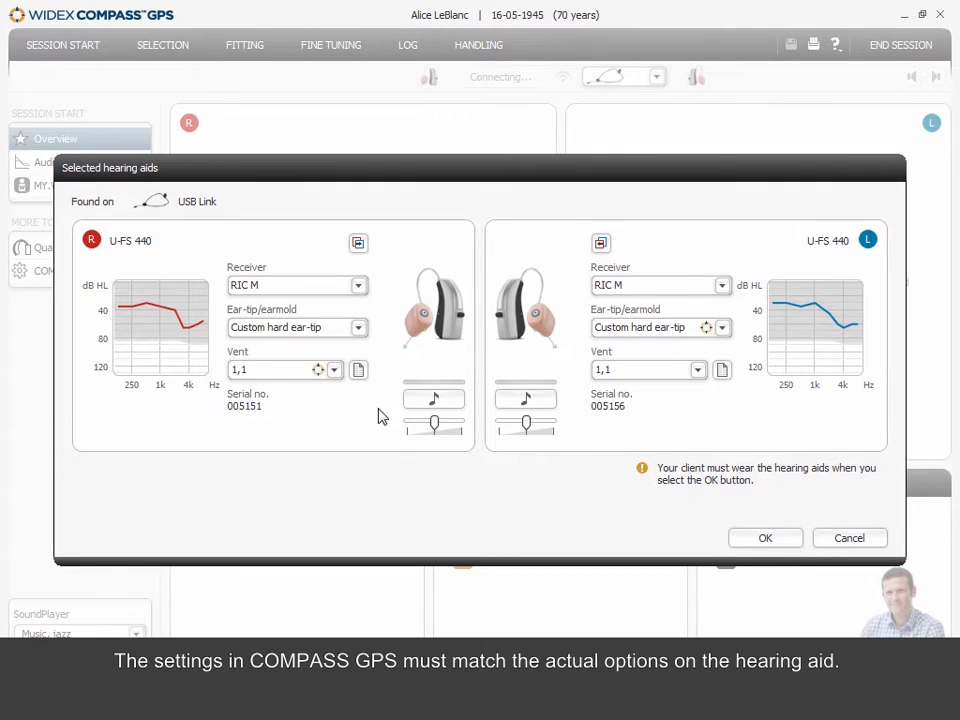
- Confirm the selected hearing aids, then freeze and restart the live SoundTracker display
click(764, 538)
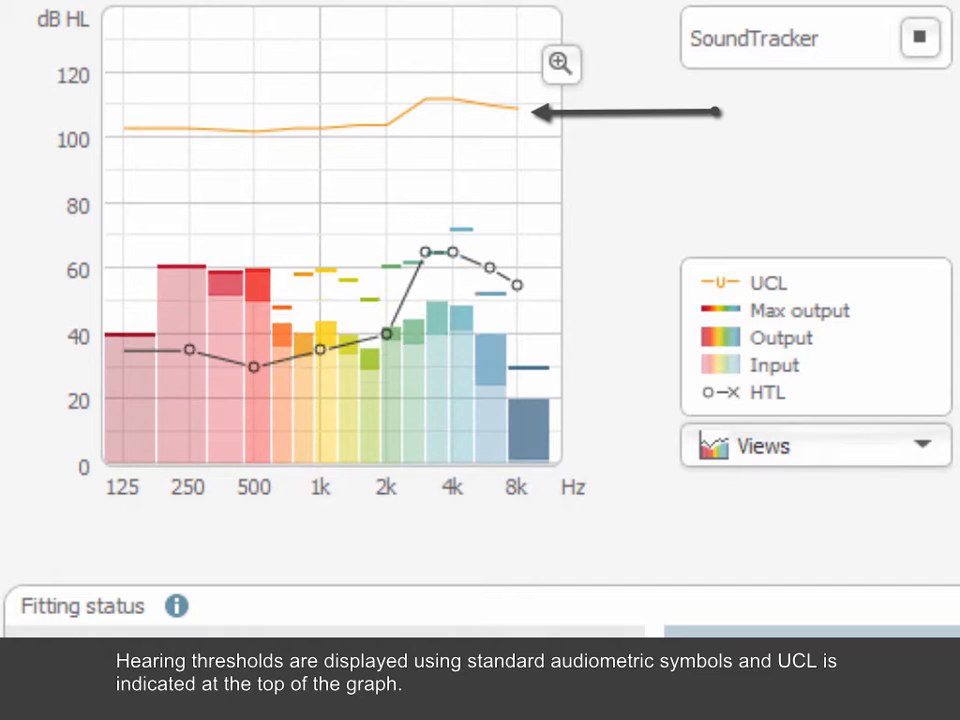
click(918, 40)
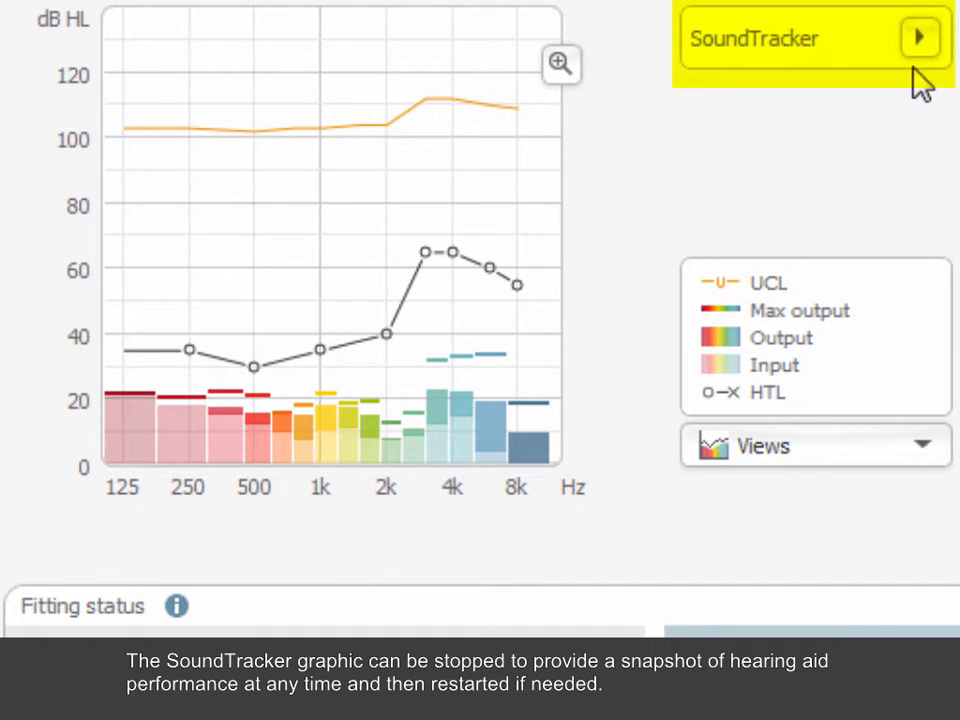
click(920, 38)
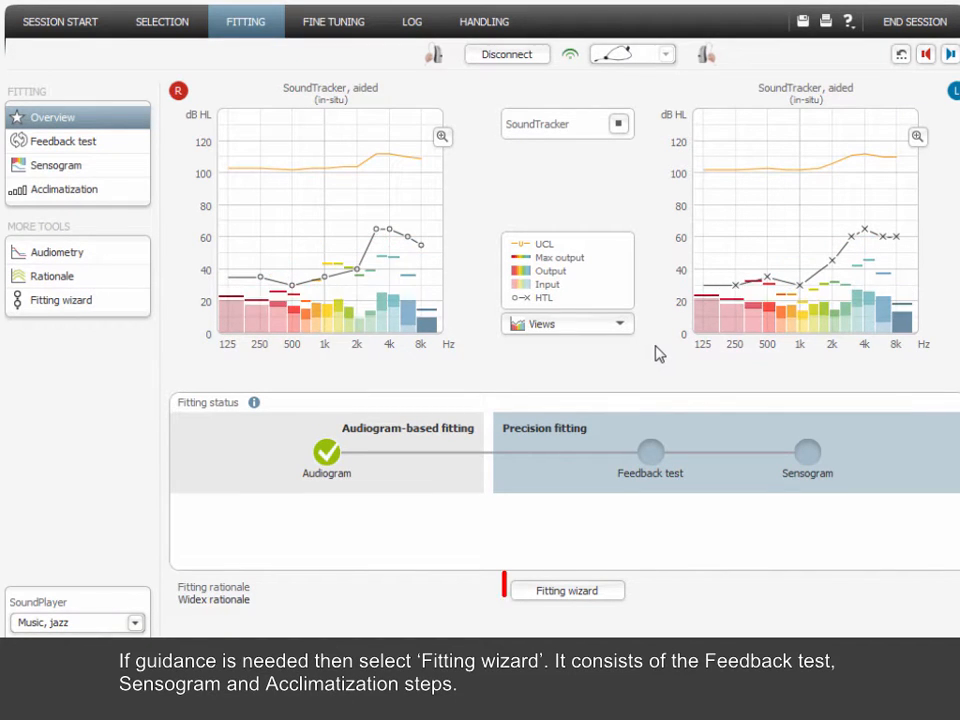
- Go to the Feedback test step in the Fitting navigation bar
click(64, 140)
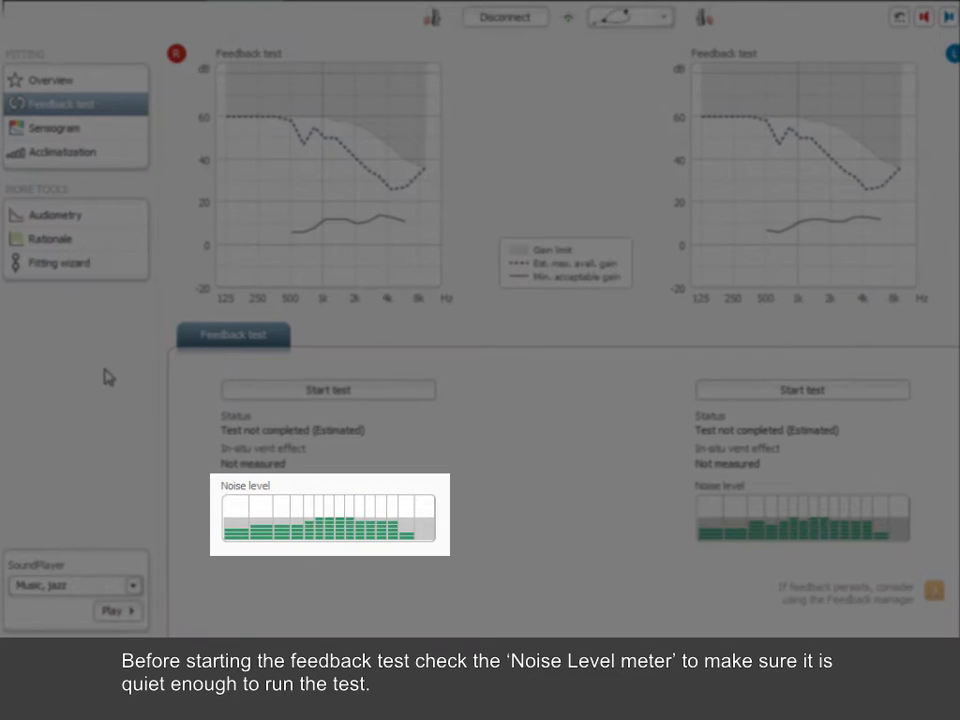
- Start the feedback test on both aids and let it run to completion
click(328, 390)
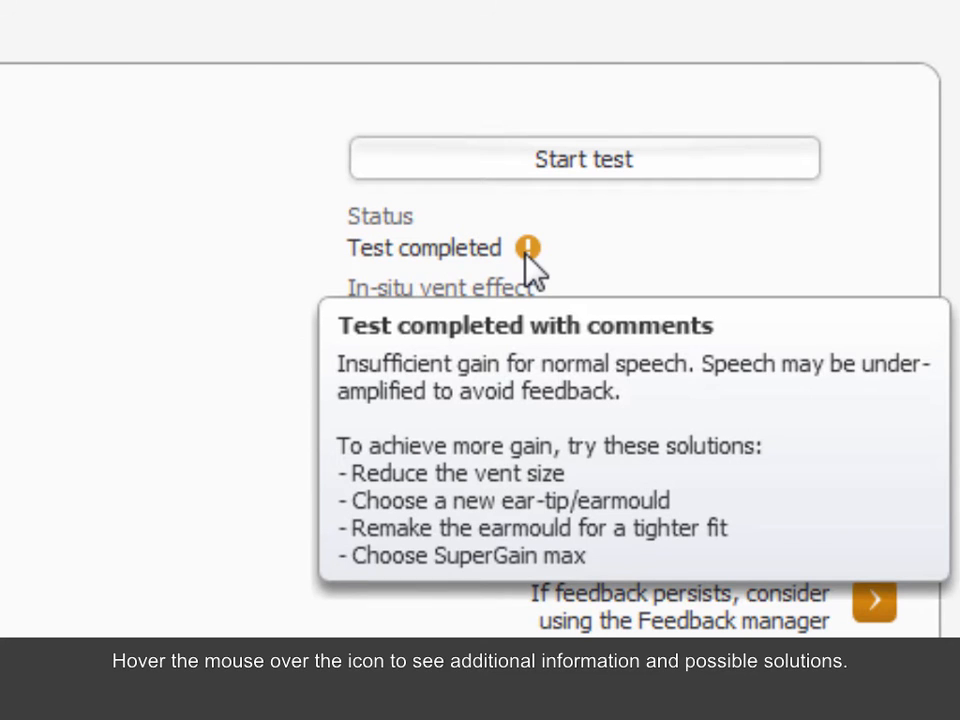
mouse_move(616, 256)
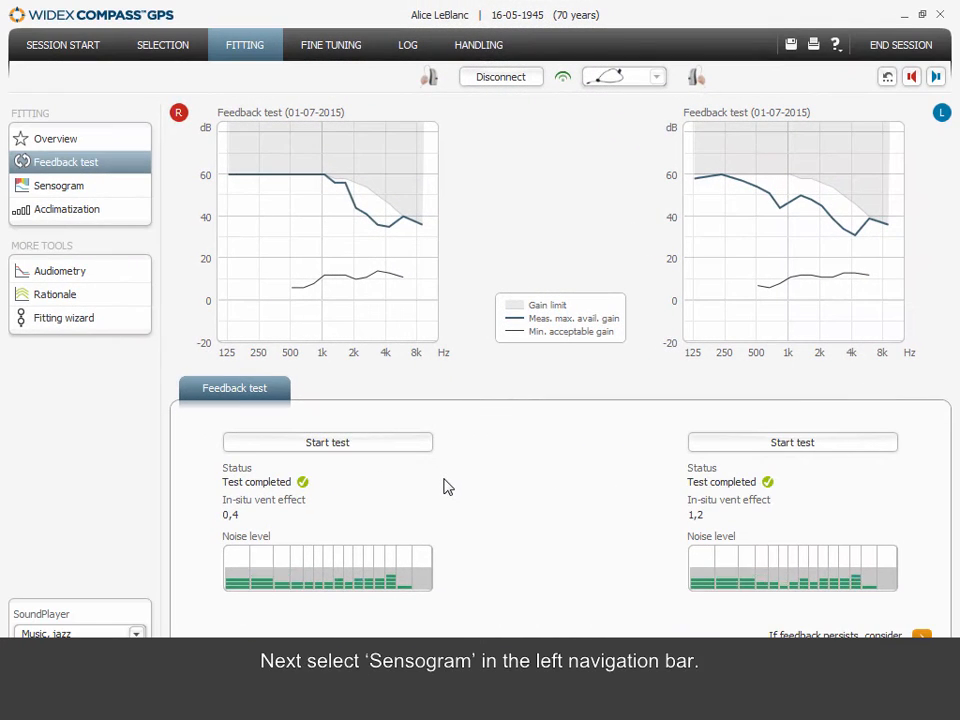
- Go to the Sensogram step and start its measurement on the hearing aids
click(58, 184)
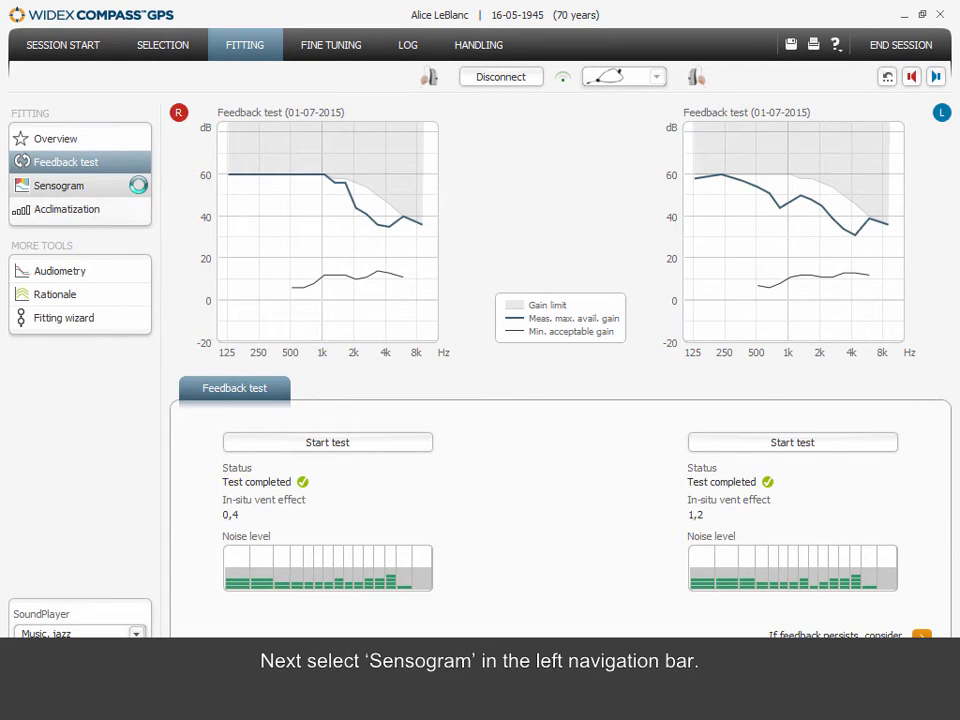
click(58, 184)
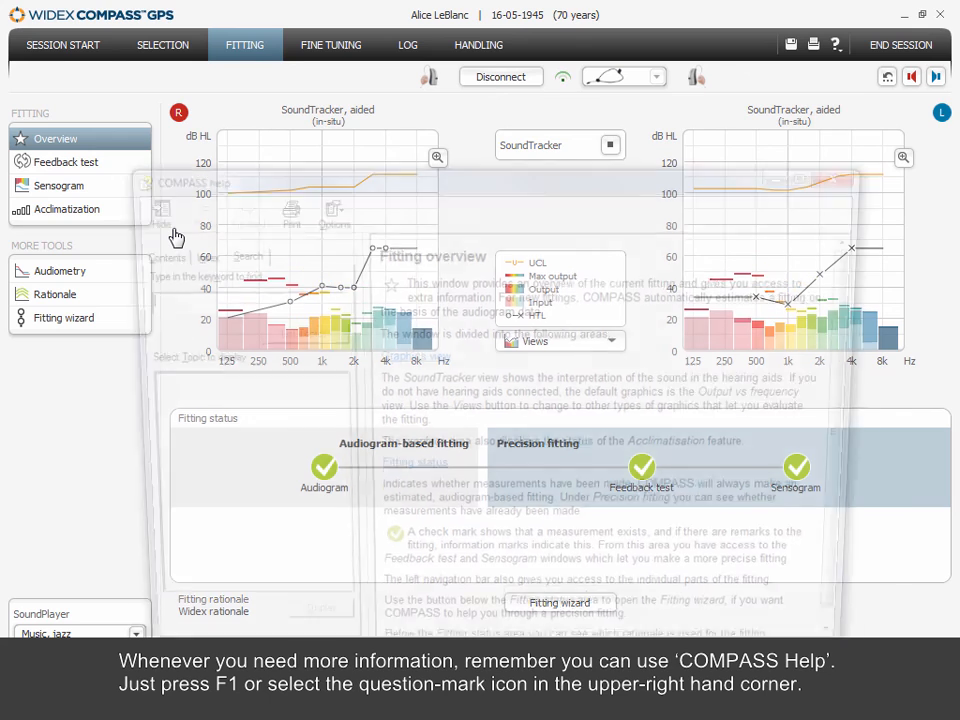
- Return to the fitting Overview with audiogram, feedback test and Sensogram complete
click(834, 40)
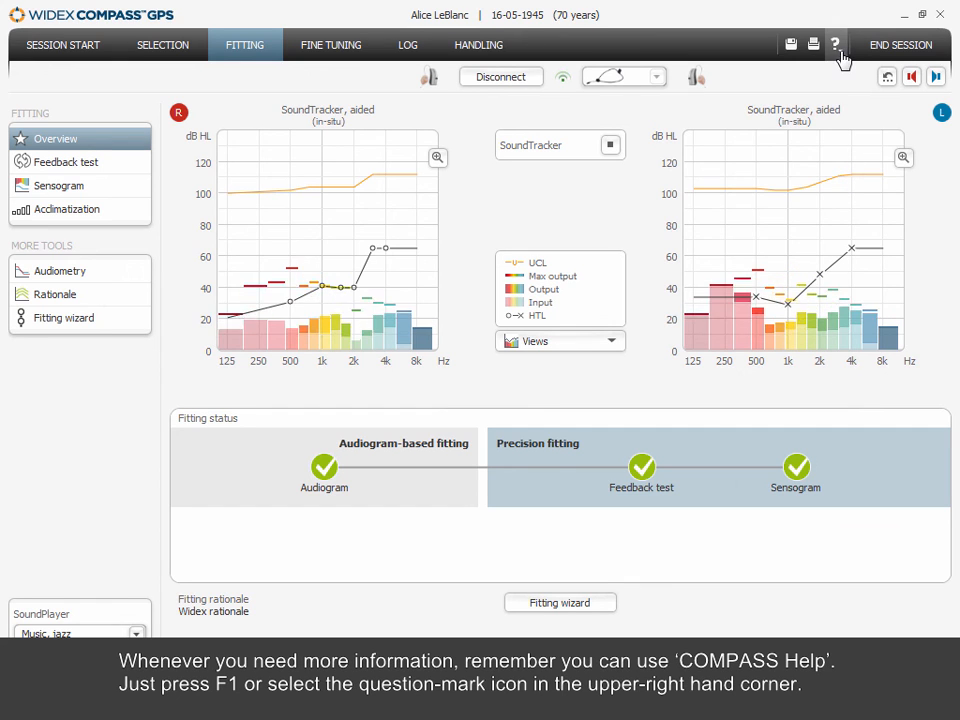